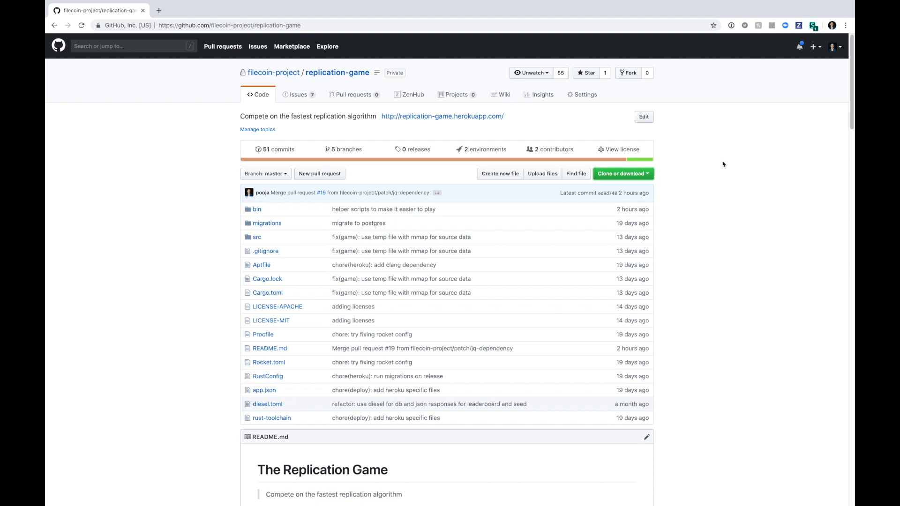
- Clone replication-game, build it with cargo +nightly build --release, then clear the terminal
scroll("down", 3)
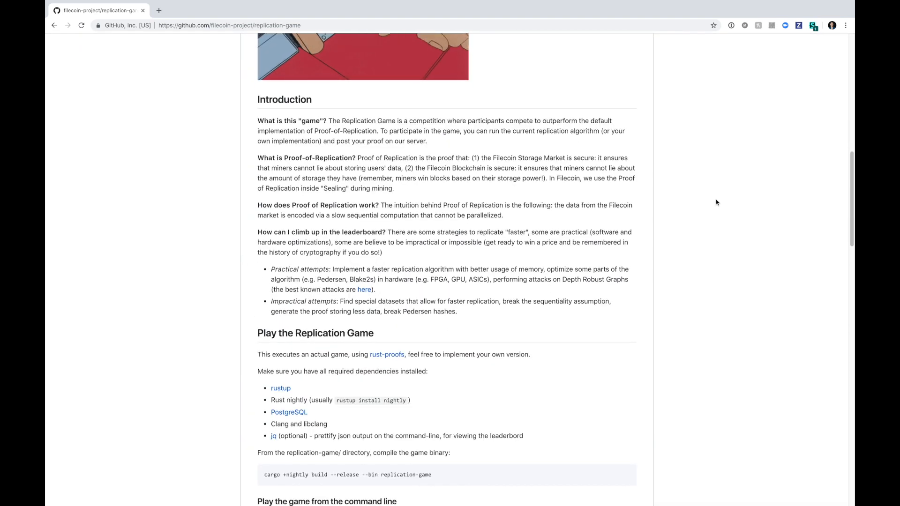
scroll("down", 3)
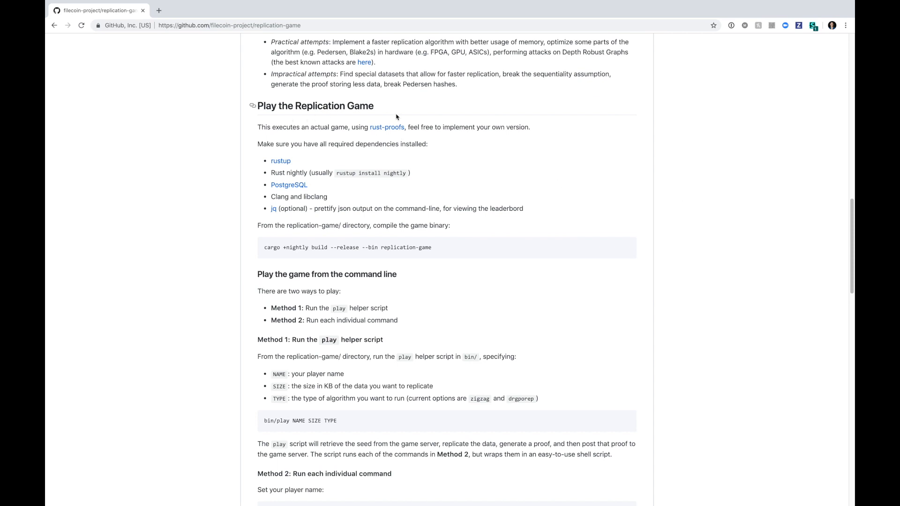
mouse_move(439, 153)
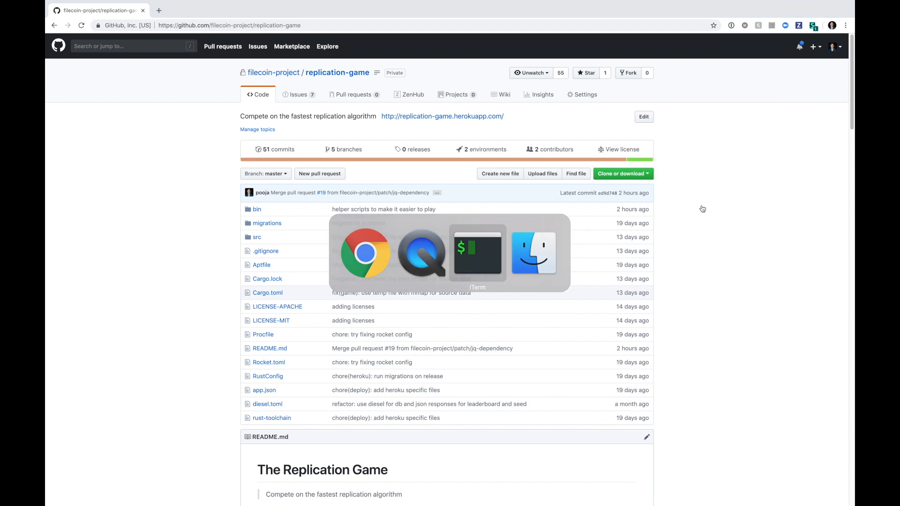
left_click(477, 253)
type("cd re")
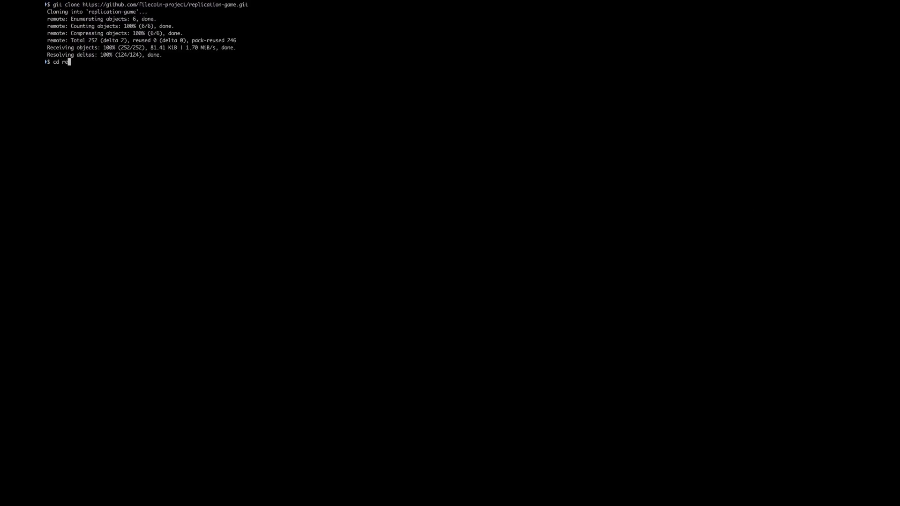
type("cargo +nightly build --rele")
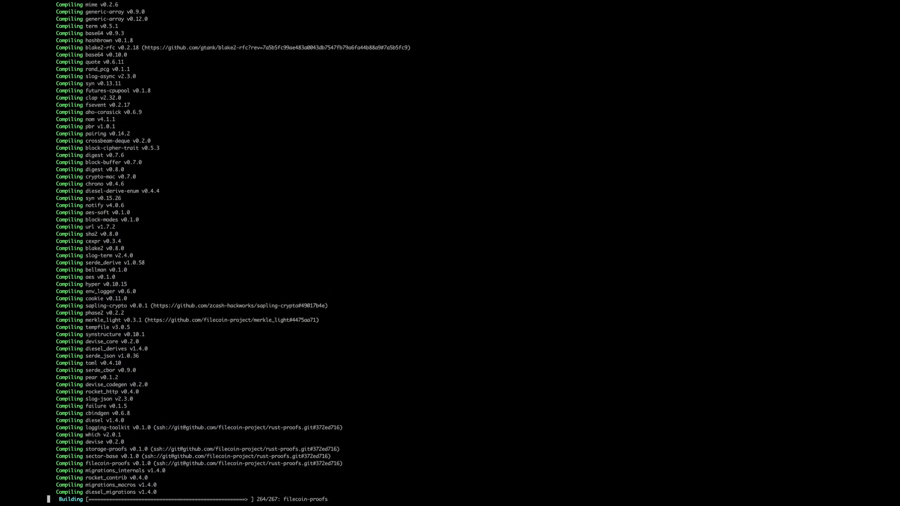
type("cl")
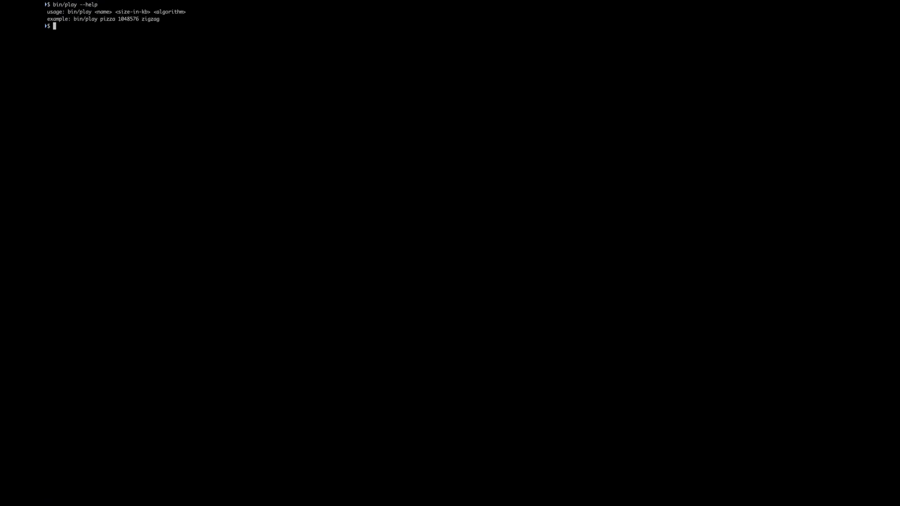
mouse_move(196, 65)
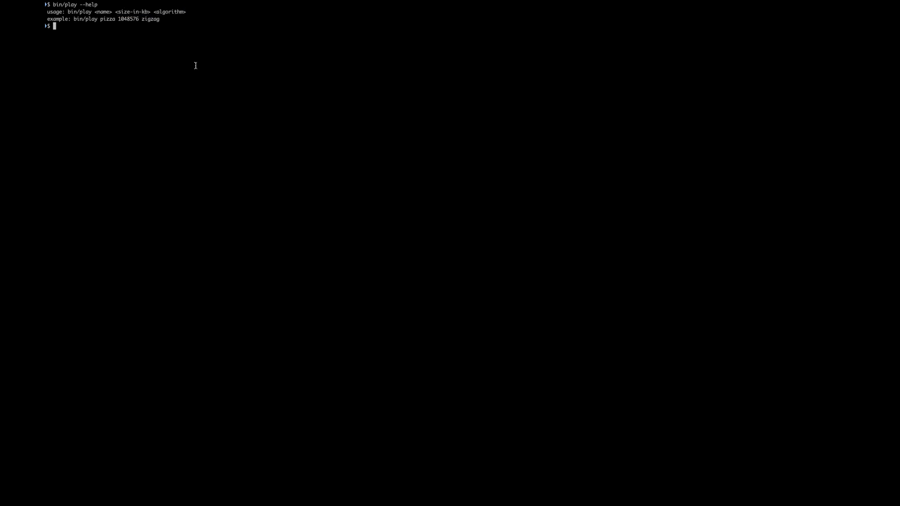
- Run bin/play zigzagger 1024 zigzag to start a zigzag game on 1024 KB
type("bin/play zigzagger 1024 zigzag")
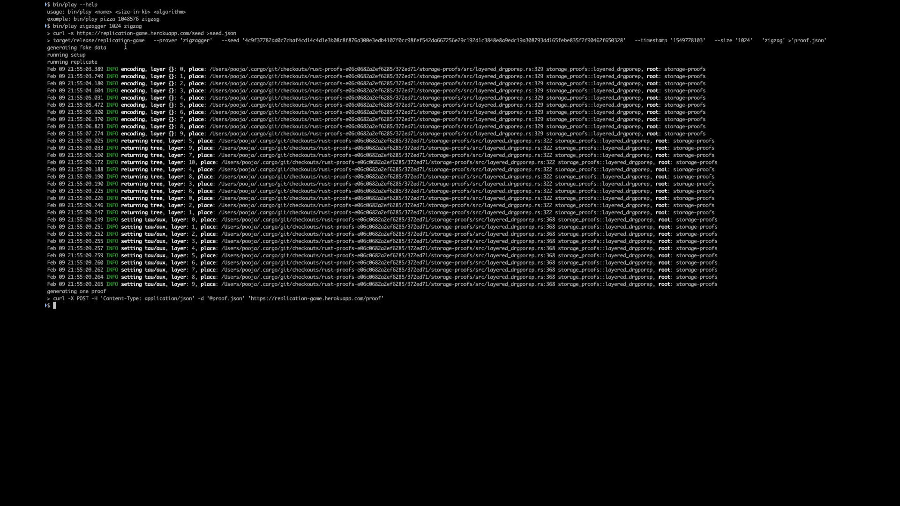
- Highlight the prover name zigzagger and the 1024 data size in the play output
double_click(177, 42)
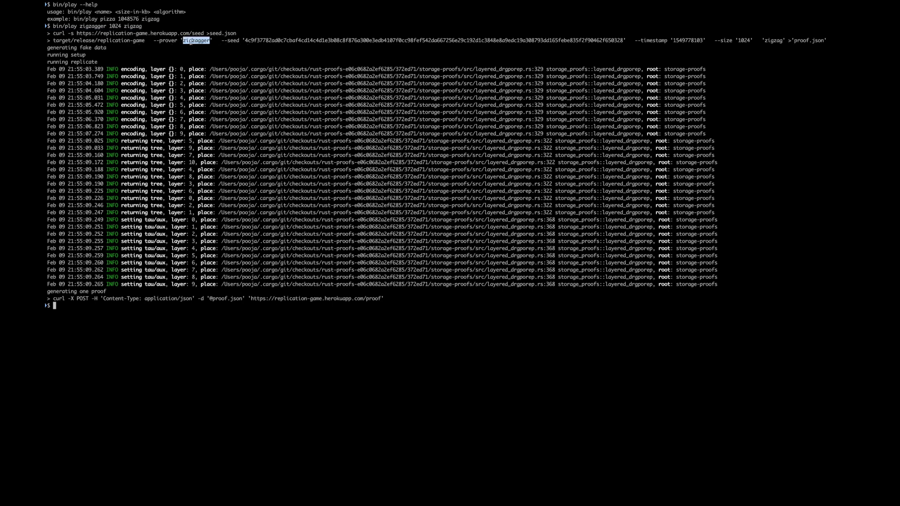
left_click_drag(245, 39, 624, 39)
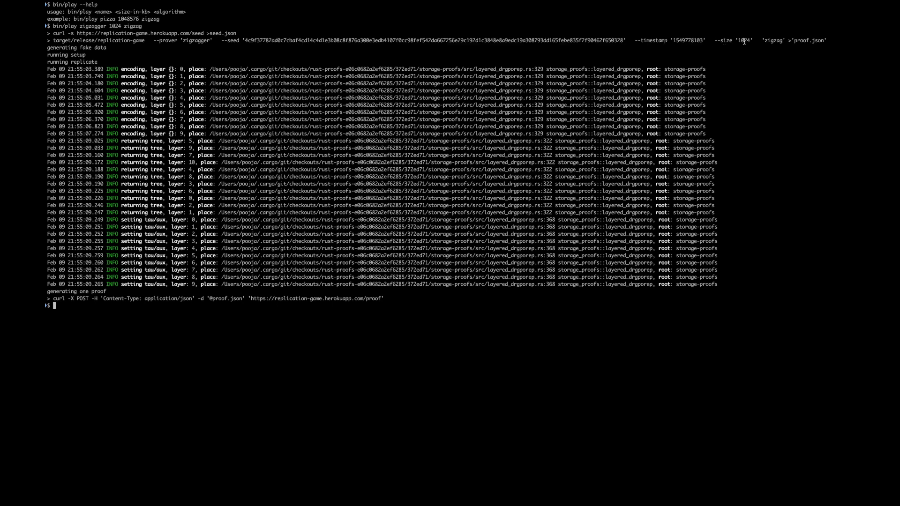
double_click(771, 40)
type("bin/show-leaderboard --help")
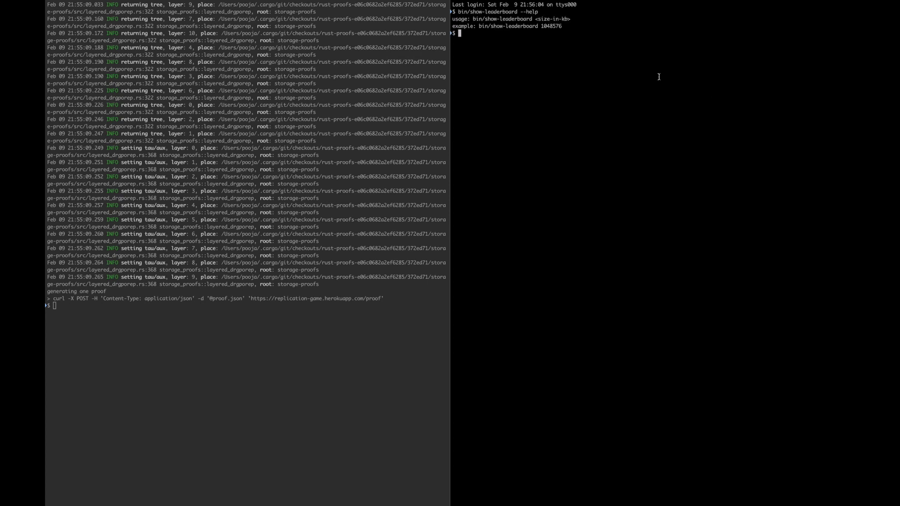
- Mark the size-in-kb usage argument, then run bin/show-leaderboard 1024
double_click(558, 19)
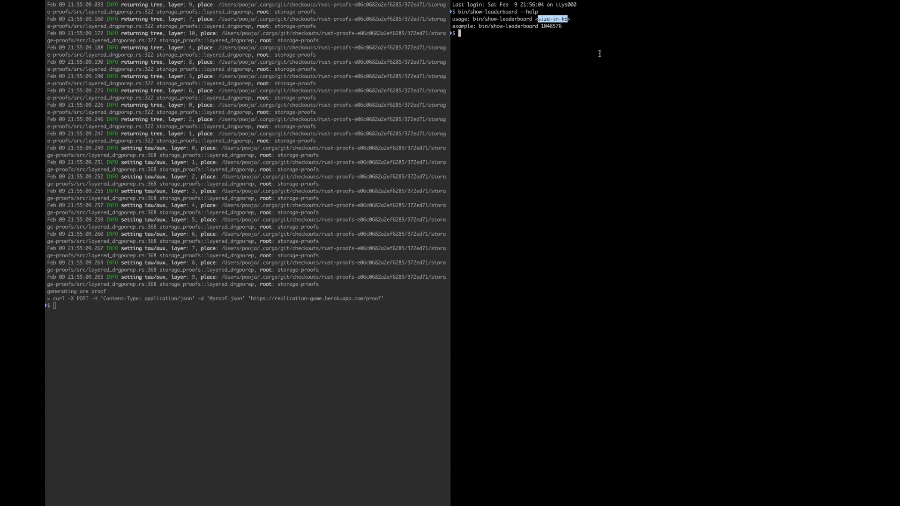
type("bin/sh")
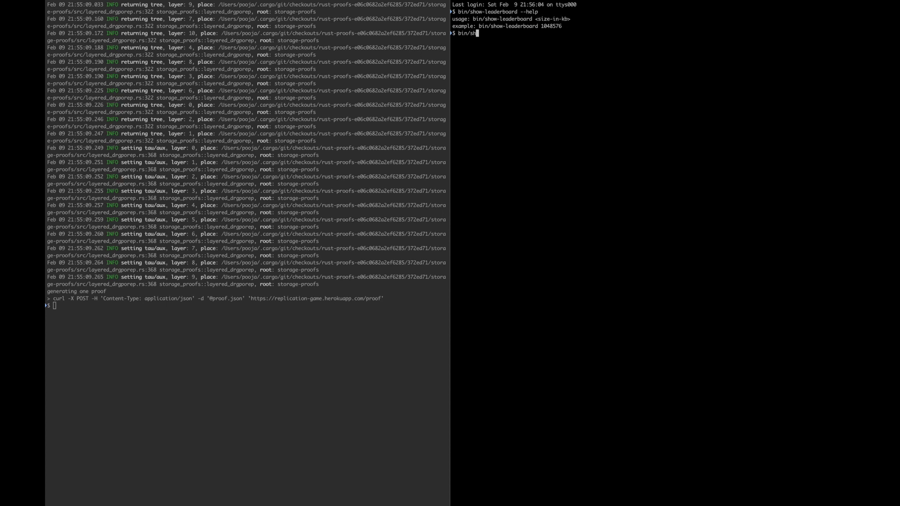
type("bin/show-leaderboard 1024")
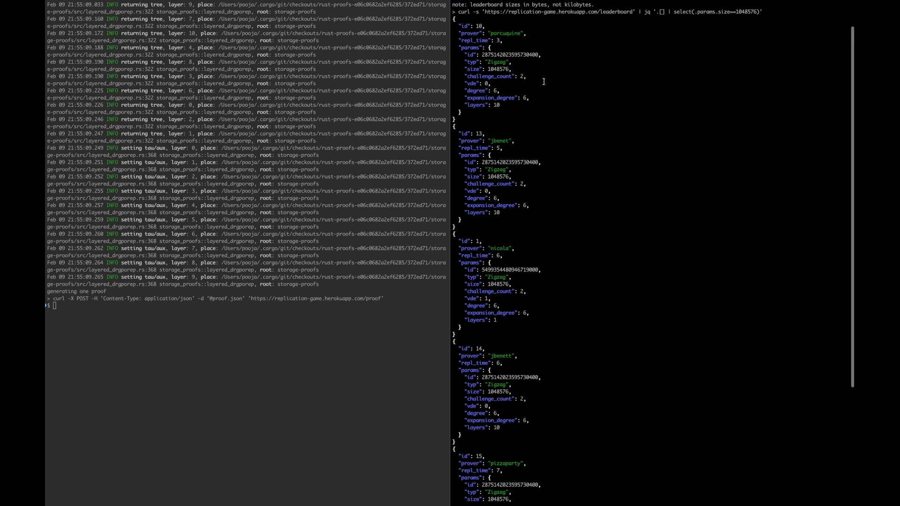
mouse_move(566, 243)
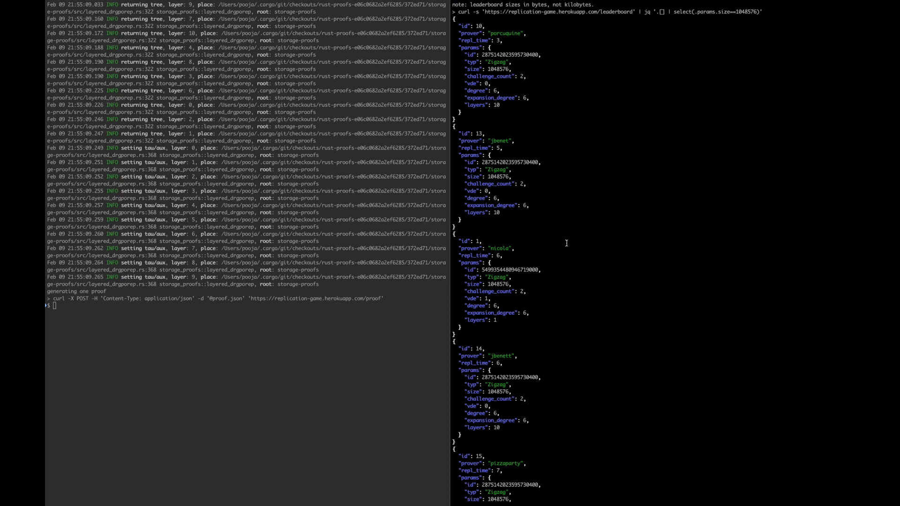
- Scroll to the zigzagger entry with repl_time 10, then switch back to the browser
scroll("down", 3)
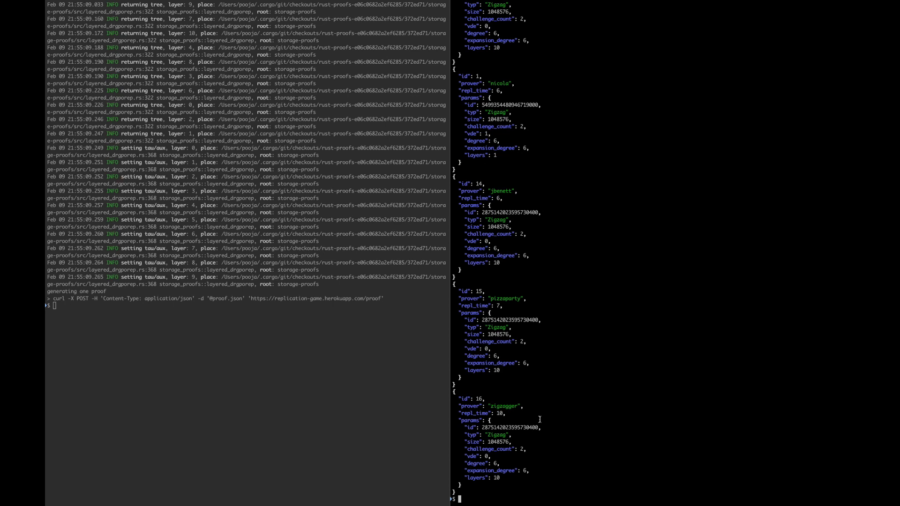
key("cmd+tab")
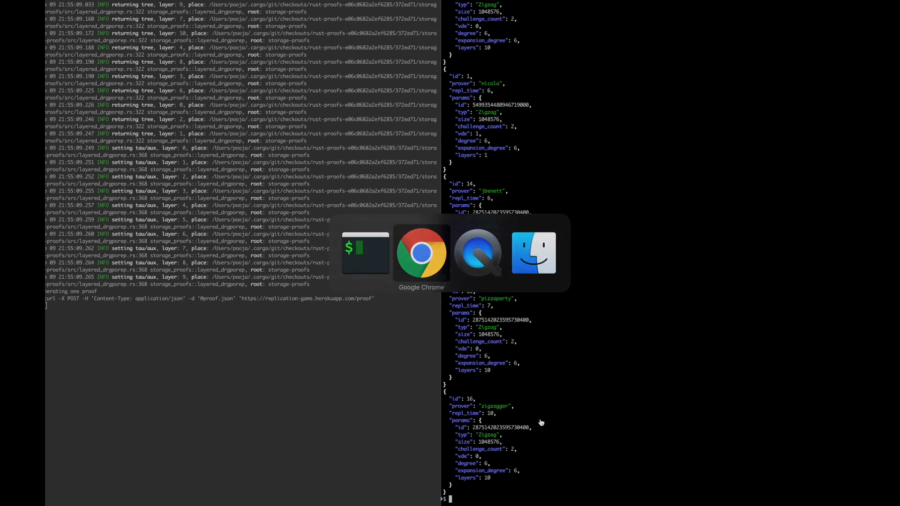
- Bring Chrome forward and scroll the repository page to the README introduction
left_click(421, 253)
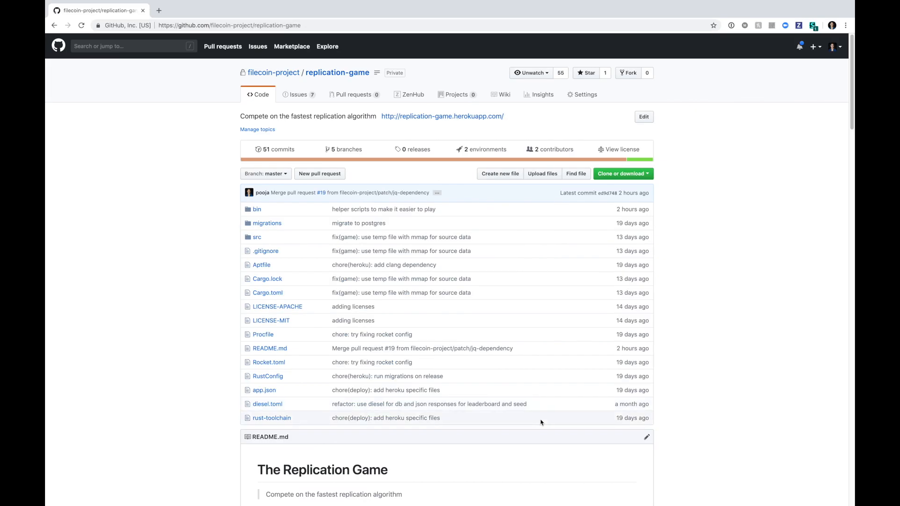
scroll("down", 3)
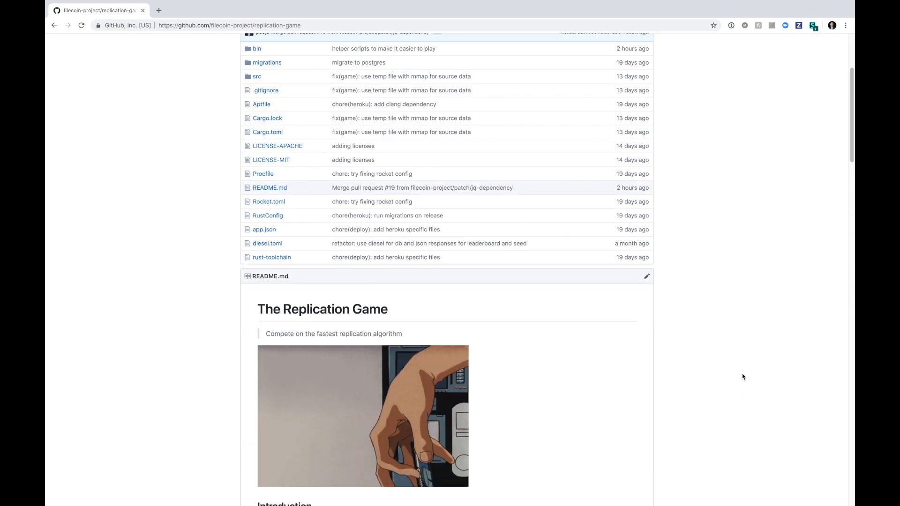
scroll("down", 3)
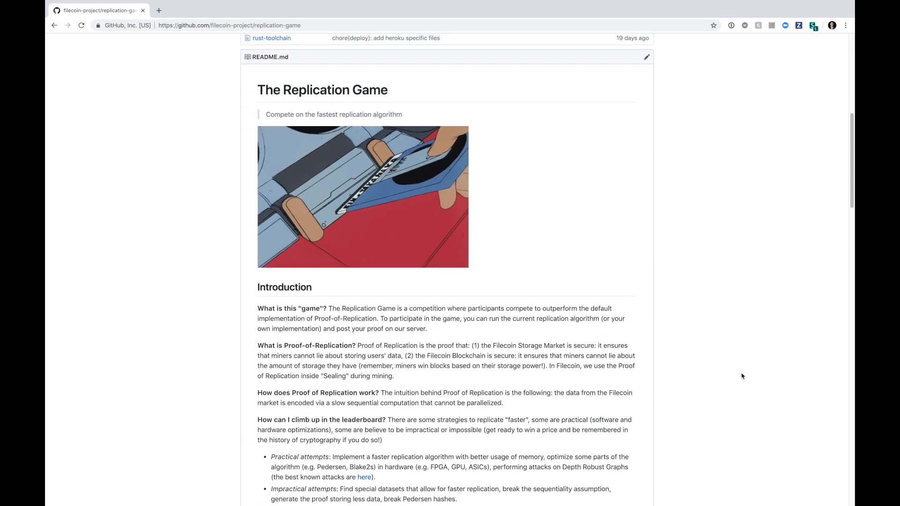
scroll("down", 3)
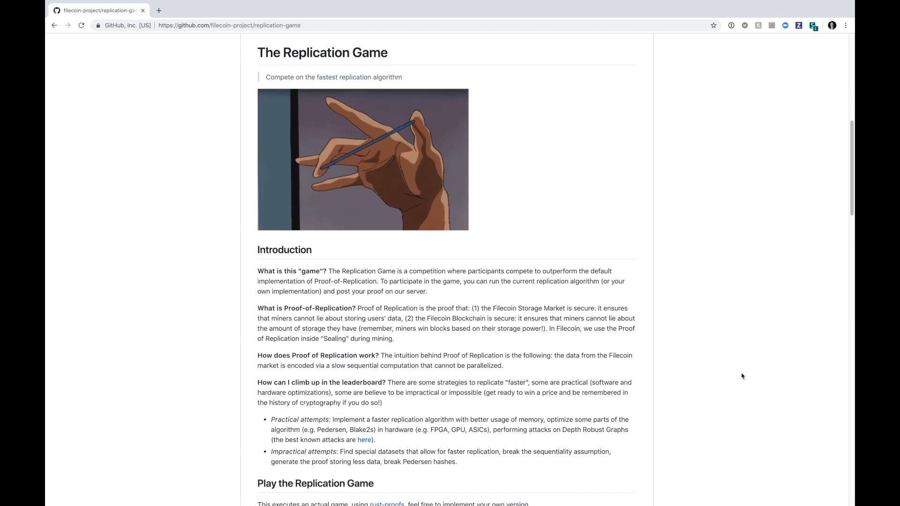